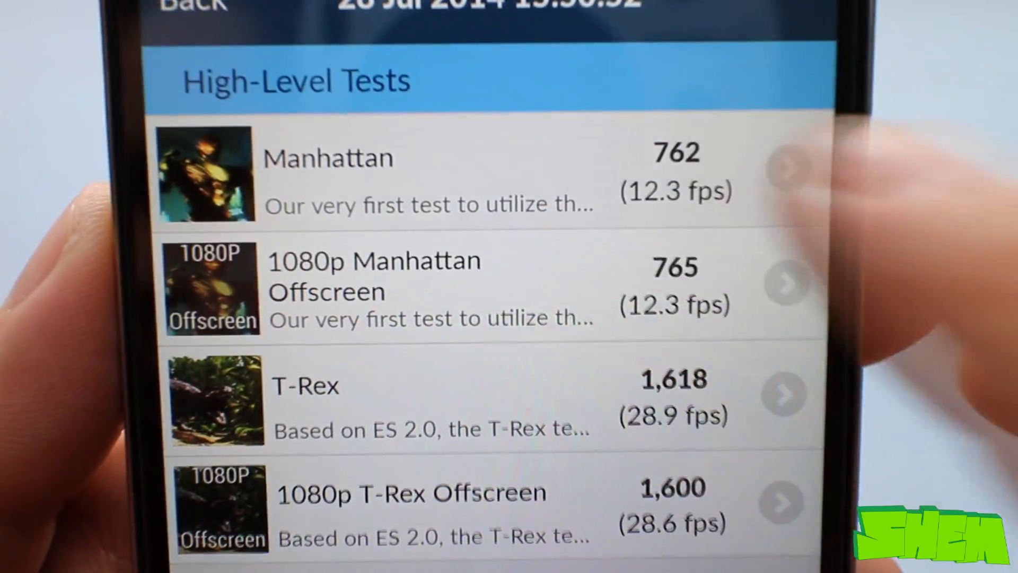
Step: Compare Manhattan scores with other devices, then page to the 1080p T-Rex Offscreen rankings
{"action": "left_click", "coordinate": [429, 182]}
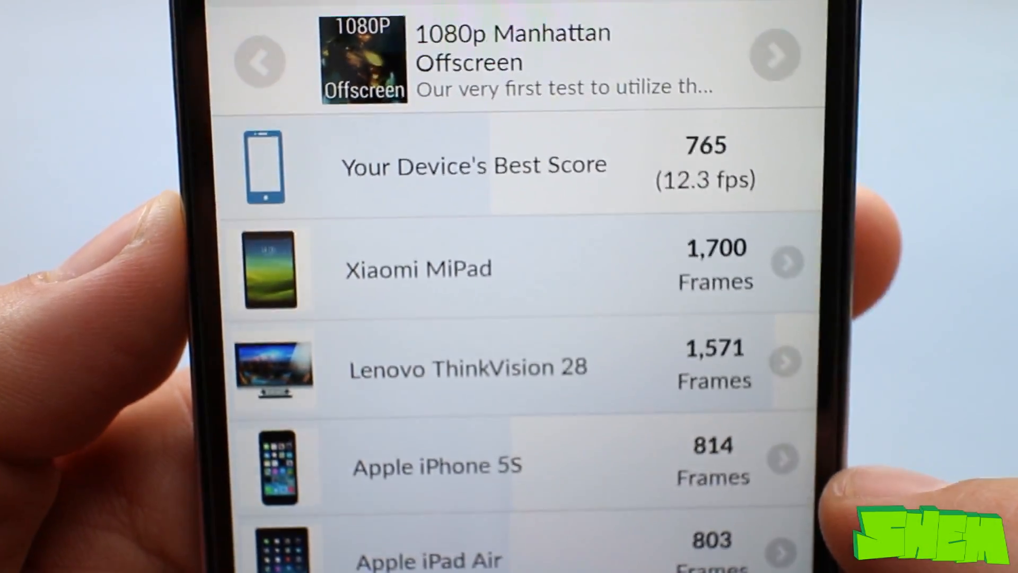
{"action": "left_click", "coordinate": [261, 54]}
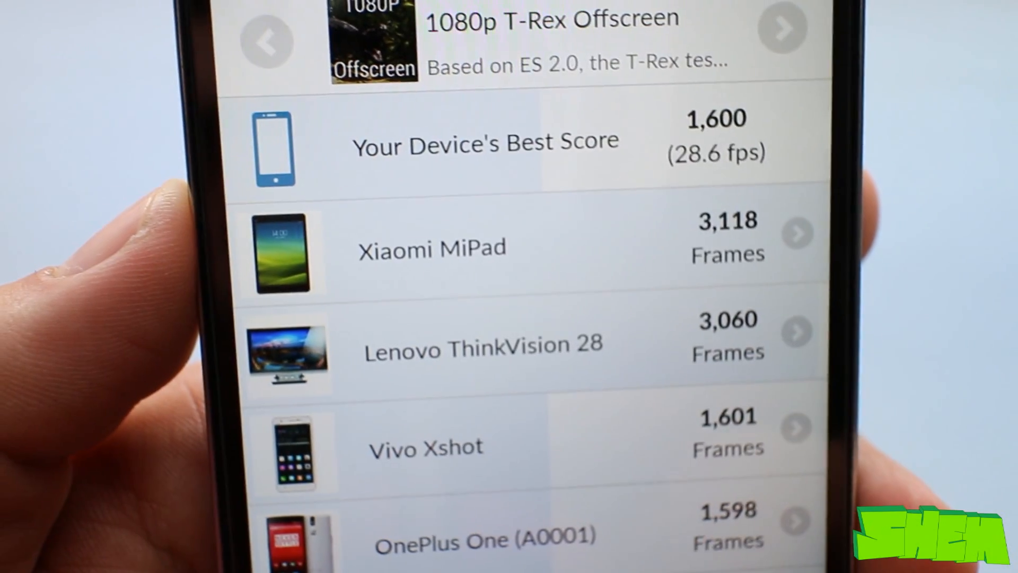
{"action": "scroll", "scroll_direction": "down", "scroll_amount": 3}
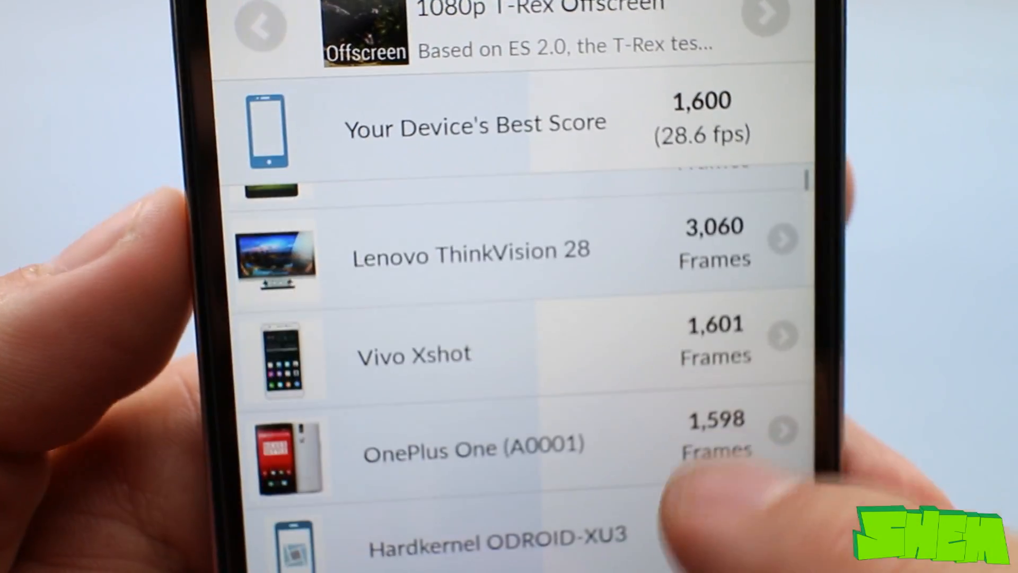
{"action": "scroll", "scroll_direction": "up", "scroll_amount": 3}
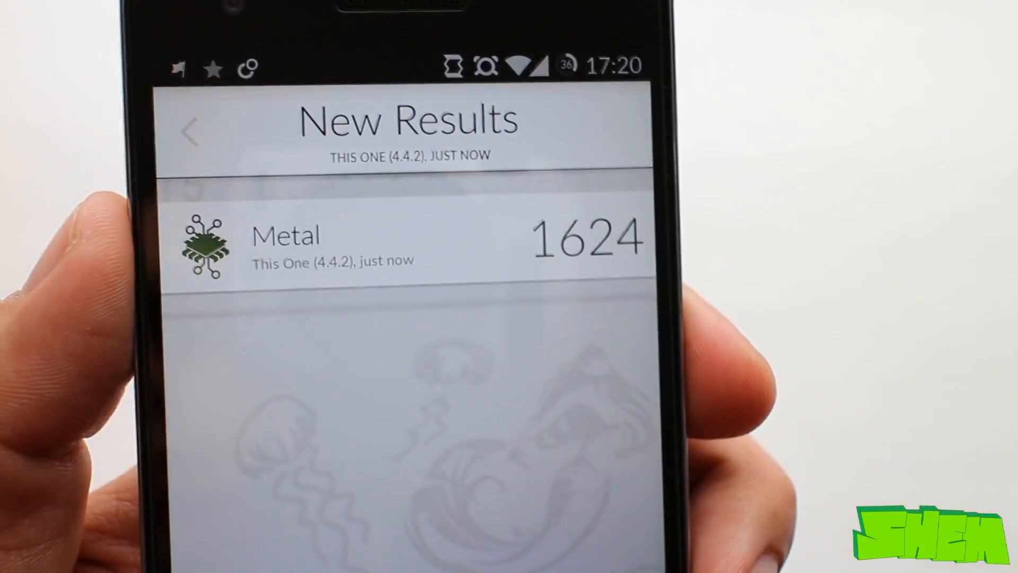
Step: Open the Metal result's rank chart, showing 1624 above the HTC One M8 and LG G3
{"action": "left_click", "coordinate": [407, 245]}
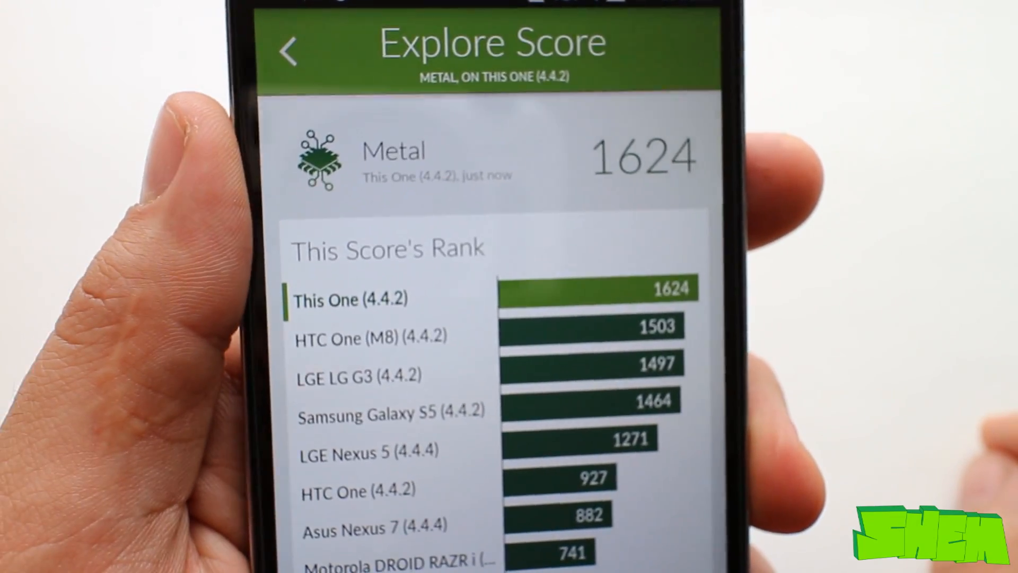